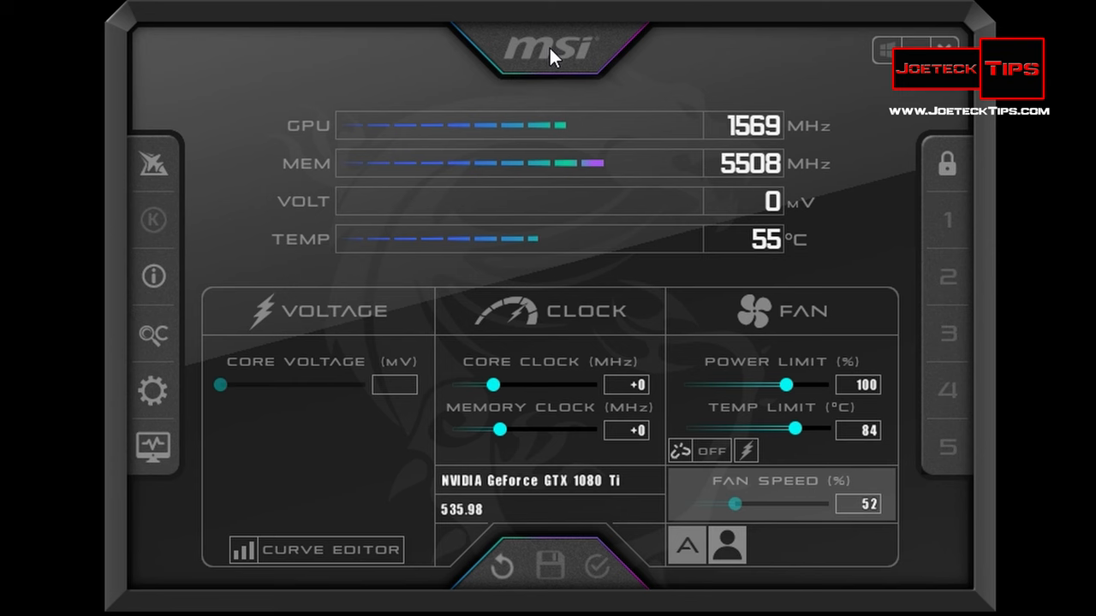
# Step: Drag the core clock offset down to -34 MHz and the memory clock to -30 MHz
pyautogui.moveTo(734, 504); pyautogui.dragTo(741, 503)
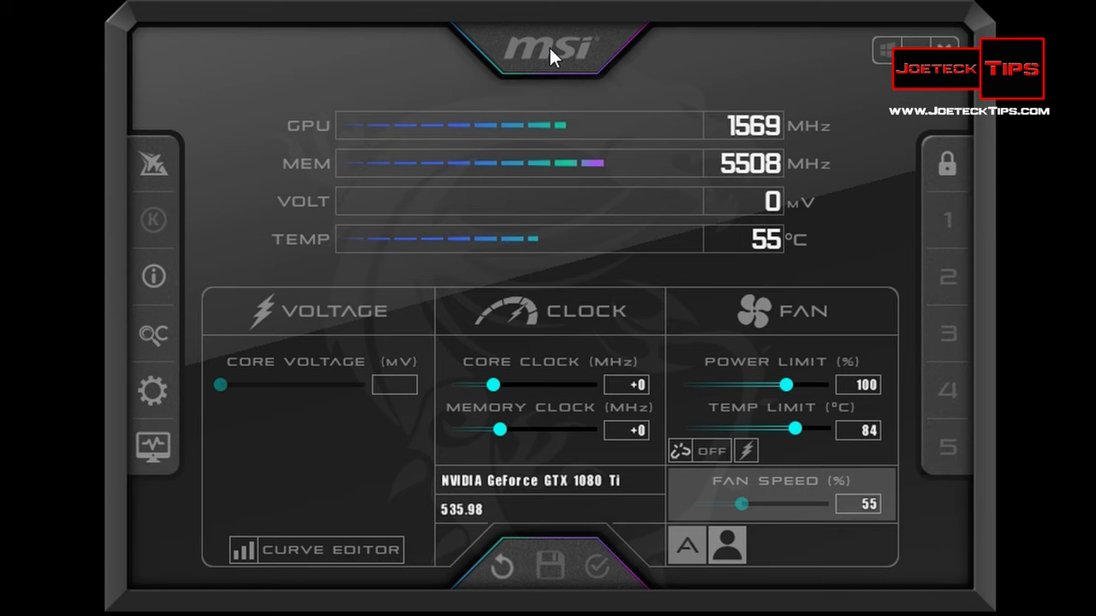
pyautogui.moveTo(504, 114)
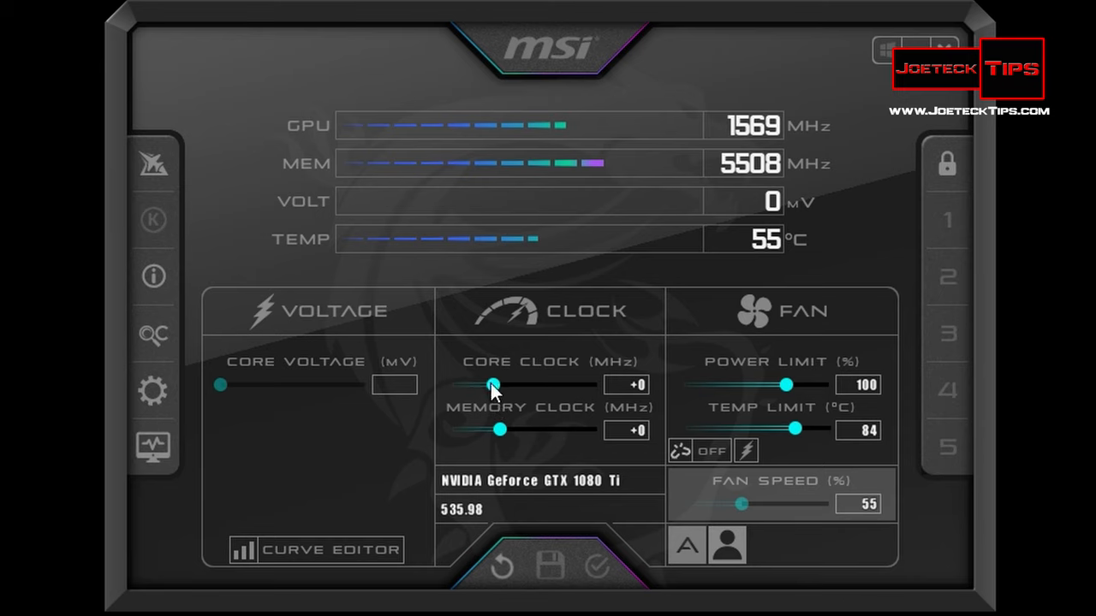
pyautogui.moveTo(493, 384); pyautogui.dragTo(491, 385)
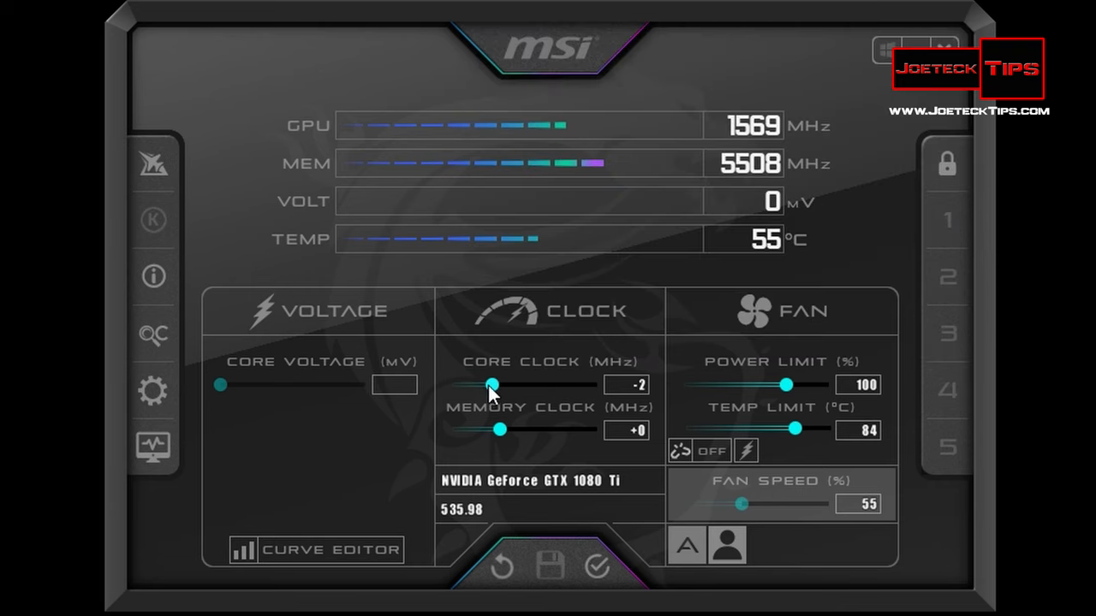
pyautogui.moveTo(490, 384); pyautogui.dragTo(491, 384)
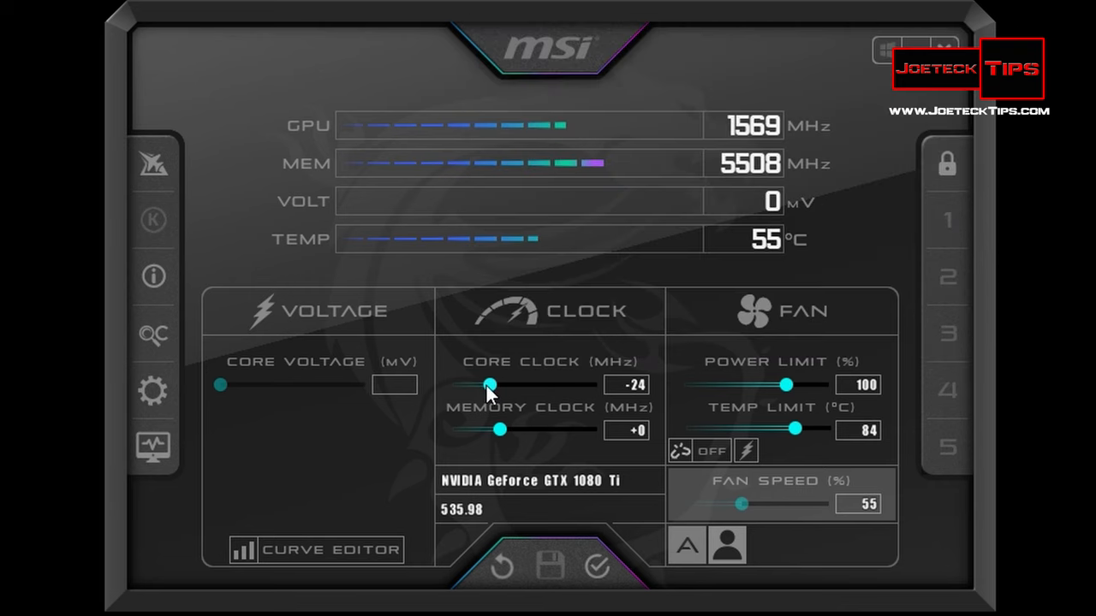
pyautogui.moveTo(490, 385); pyautogui.dragTo(486, 384)
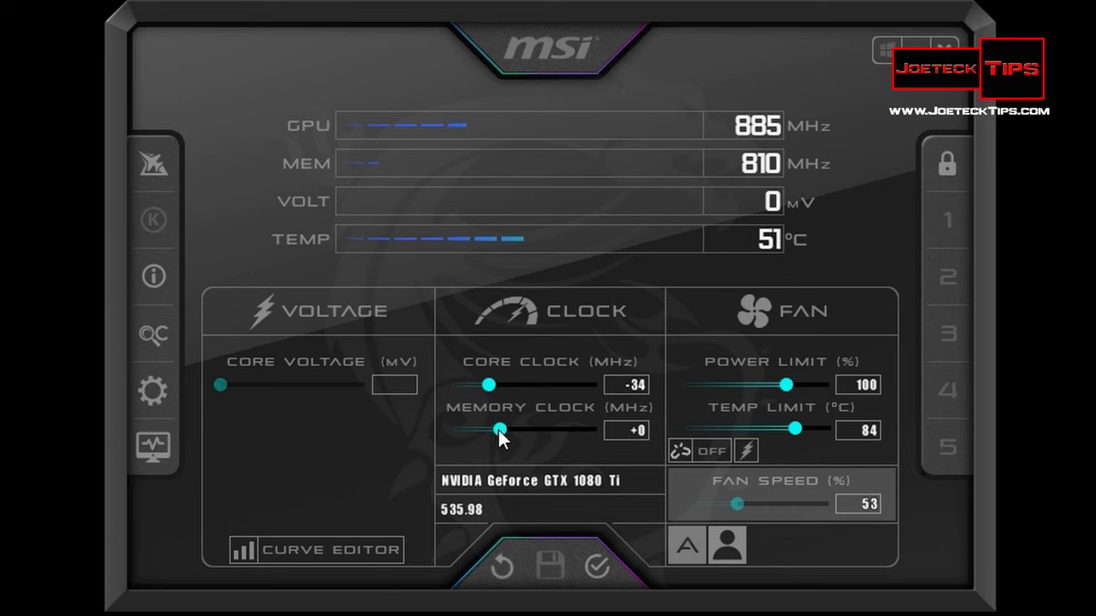
pyautogui.moveTo(499, 428); pyautogui.dragTo(499, 429)
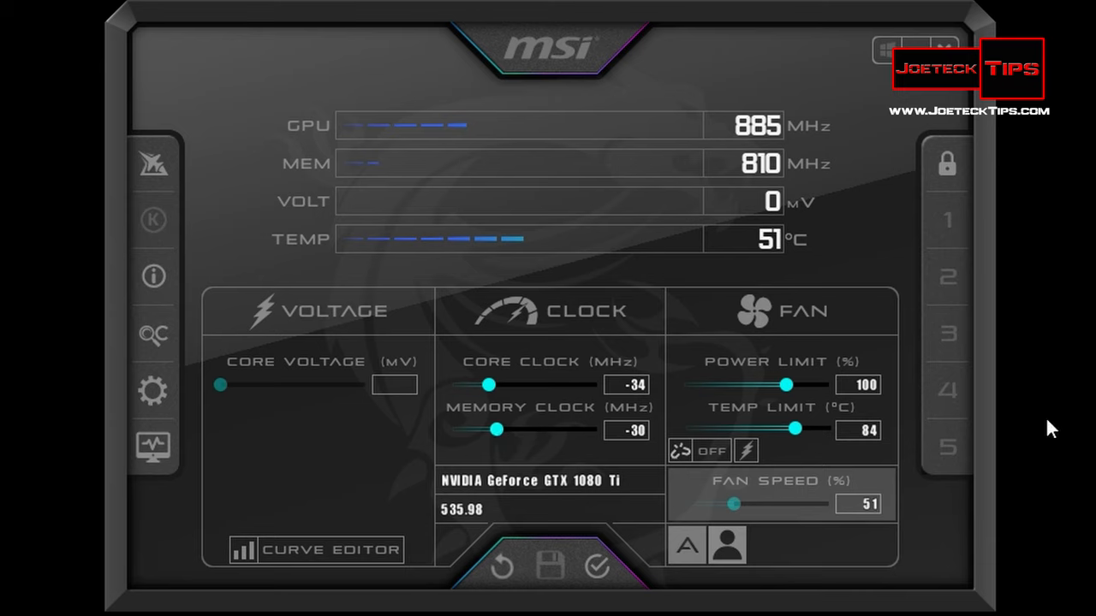
pyautogui.moveTo(509, 390)
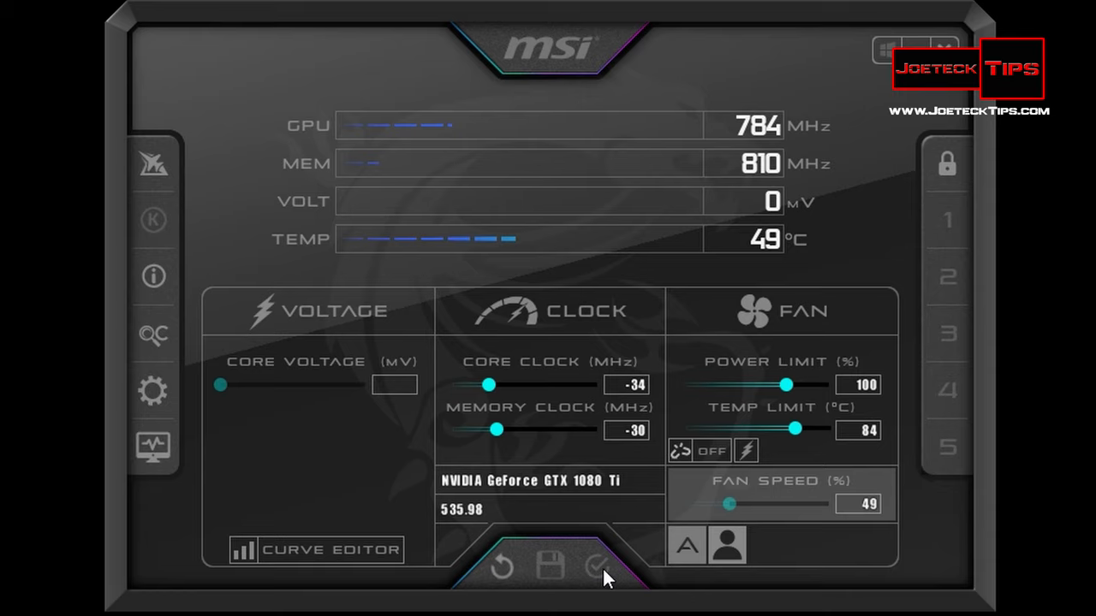
pyautogui.moveTo(542, 60)
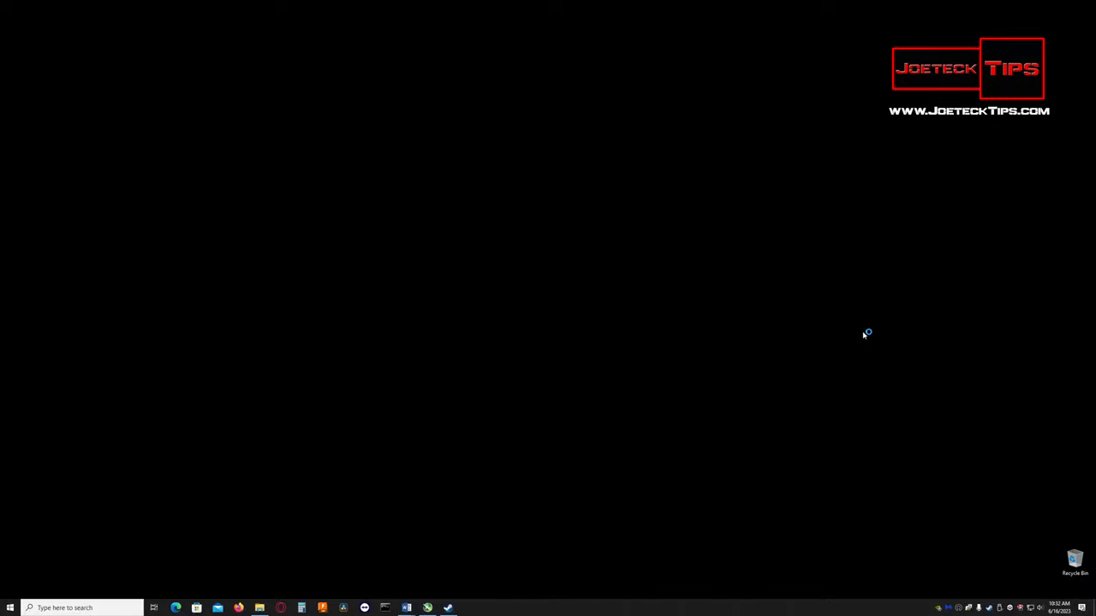
pyautogui.moveTo(864, 335)
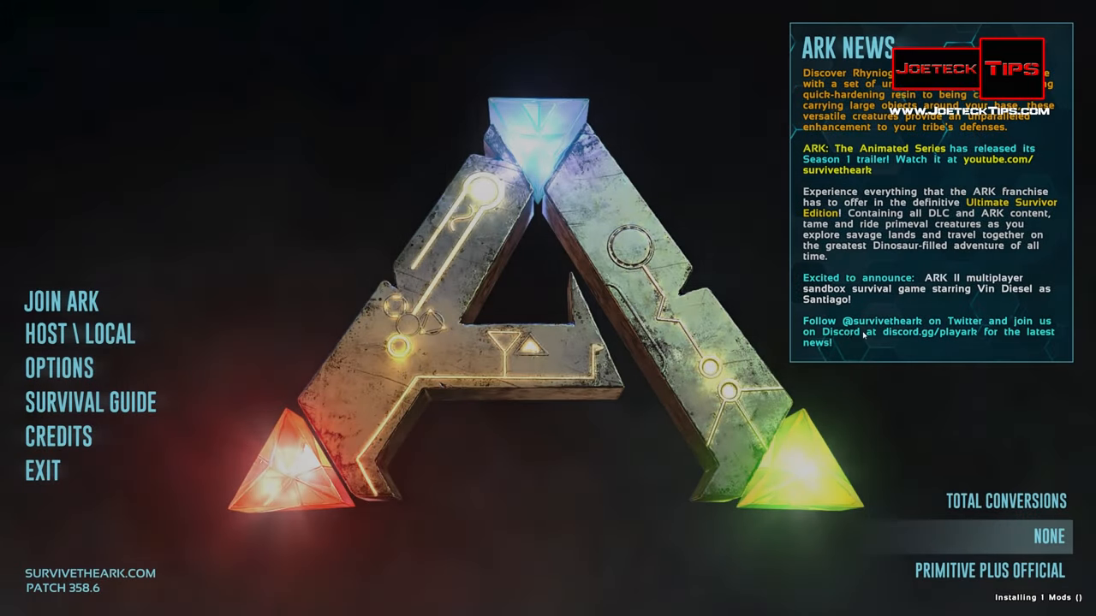
# Step: Choose Join ARK from the main menu to show the session list
pyautogui.click(61, 302)
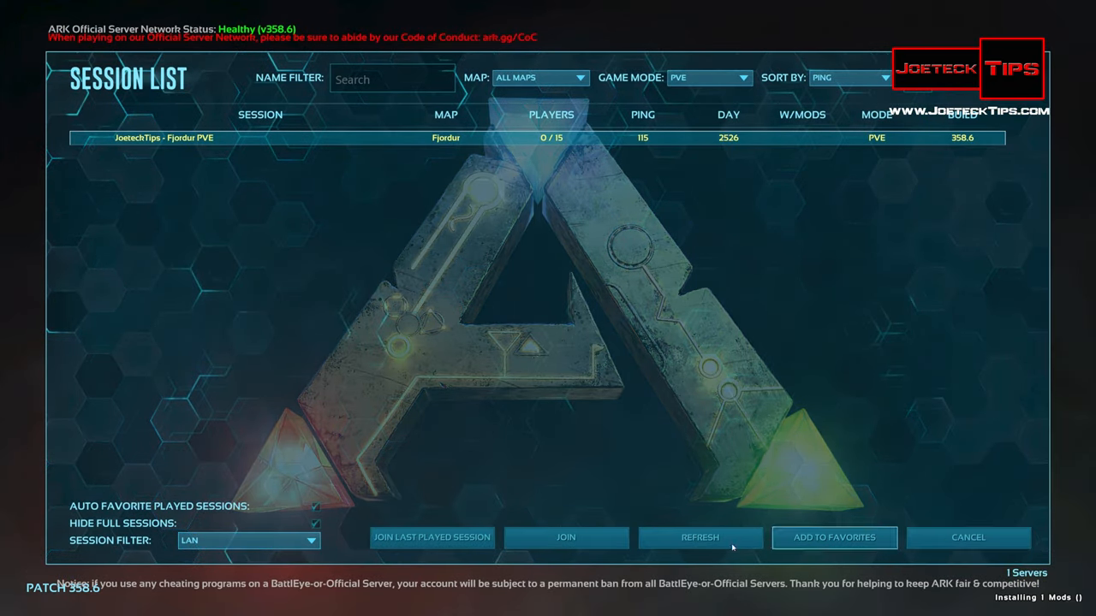
# Step: Join the JoeteckTips Fjordur PVE server and wait for the spawn map
pyautogui.click(565, 538)
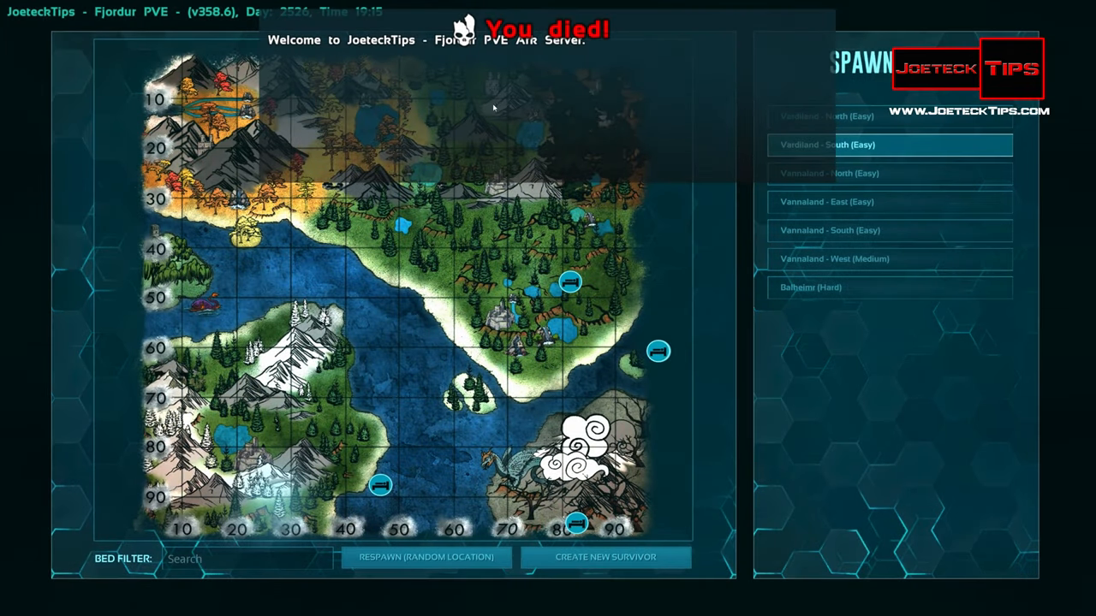
pyautogui.moveTo(570, 281)
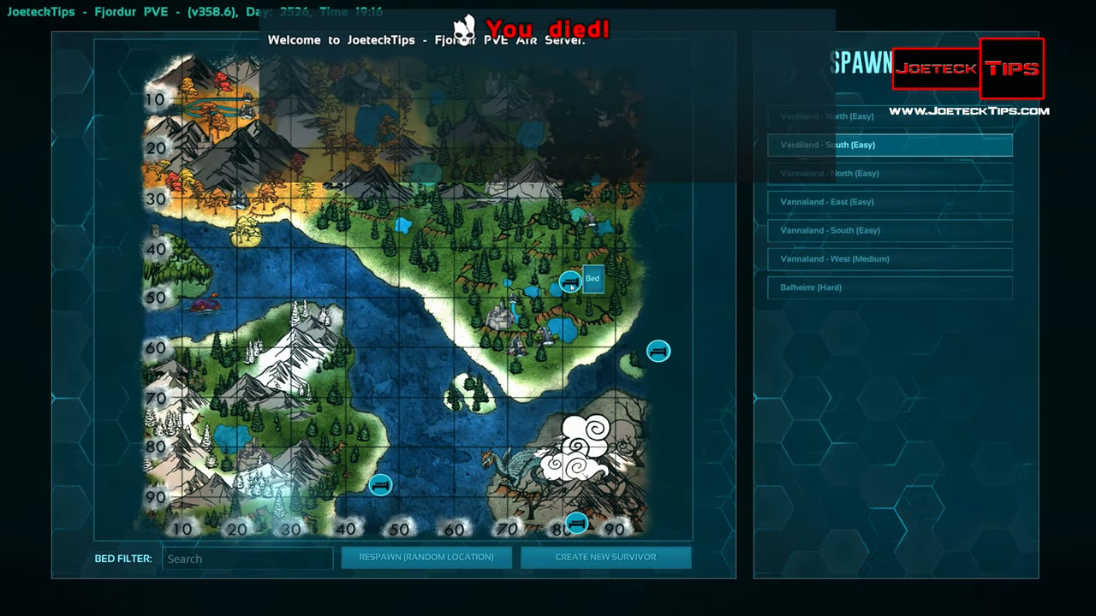
# Step: Respawn at the bed near grid 80, 50
pyautogui.click(571, 281)
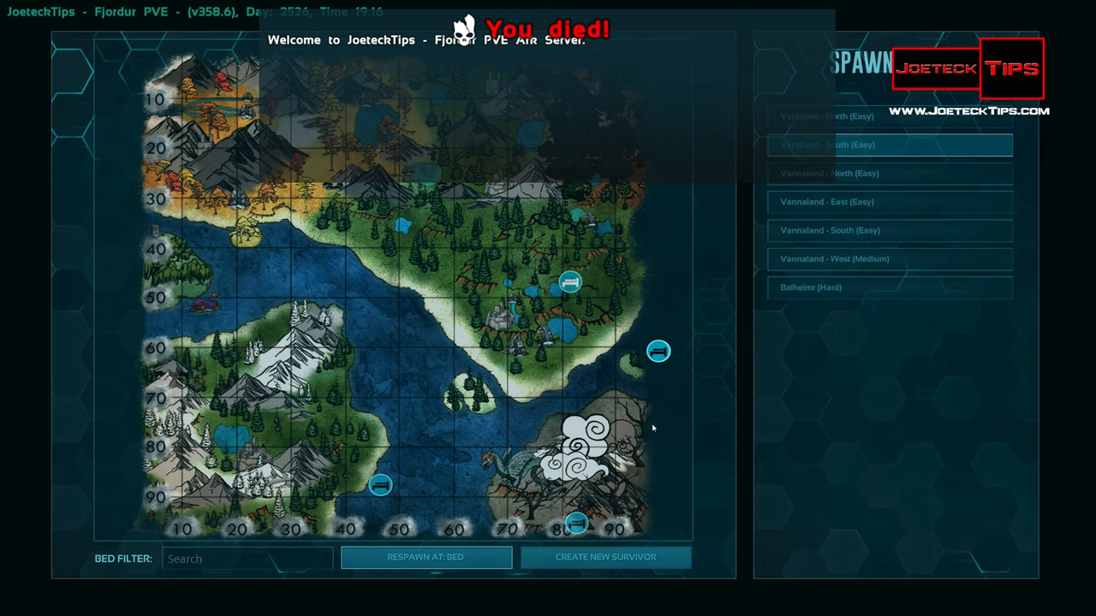
pyautogui.click(426, 557)
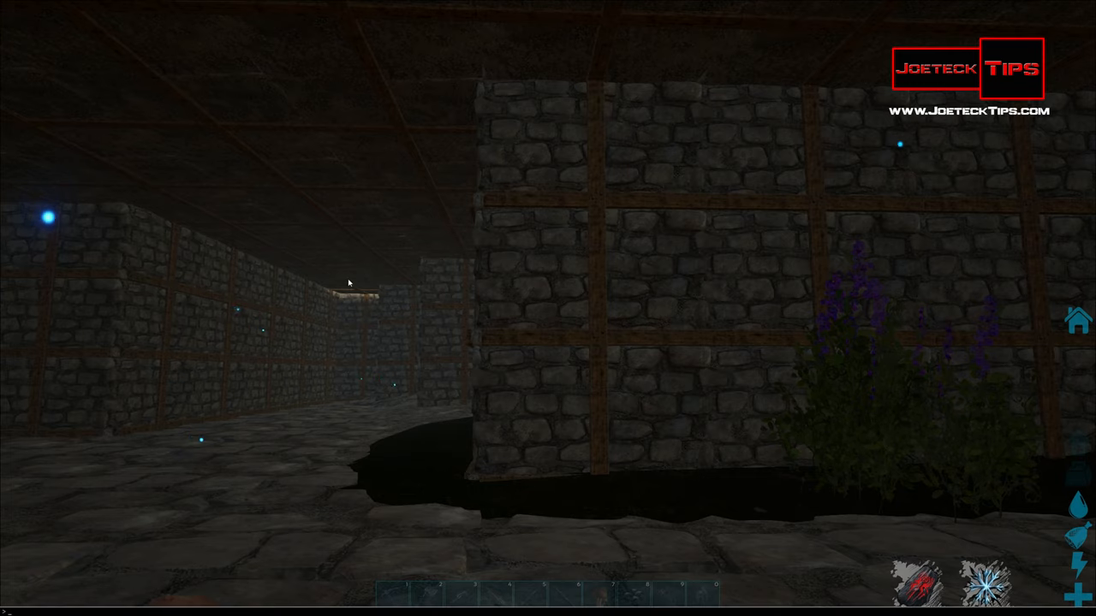
# Step: Pause ARK to view server info, then leave the session back to MSI Afterburner
pyautogui.press('Escape')
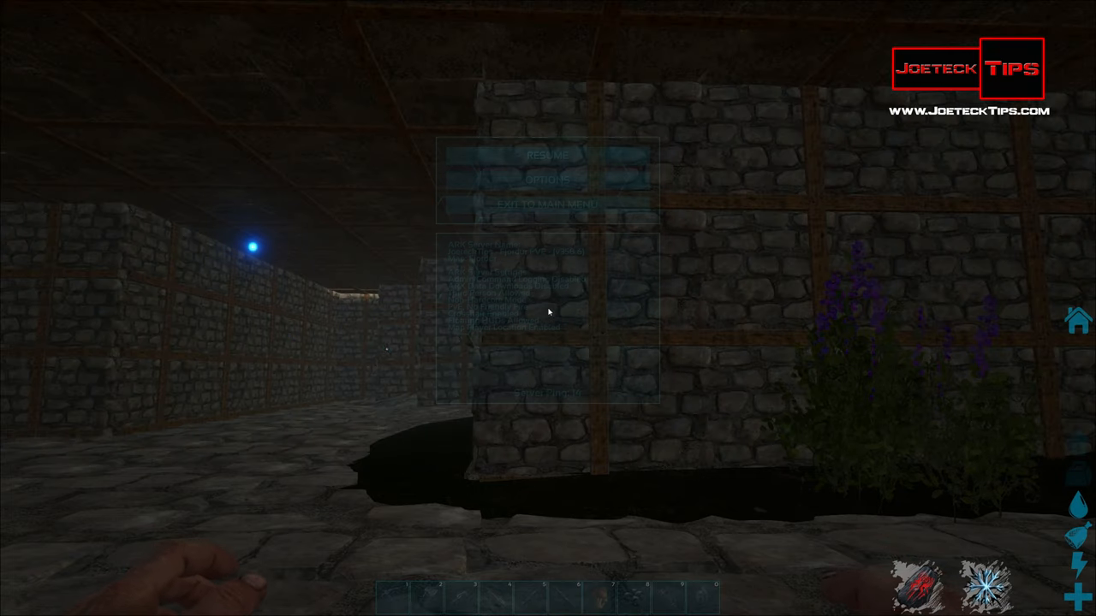
pyautogui.click(547, 178)
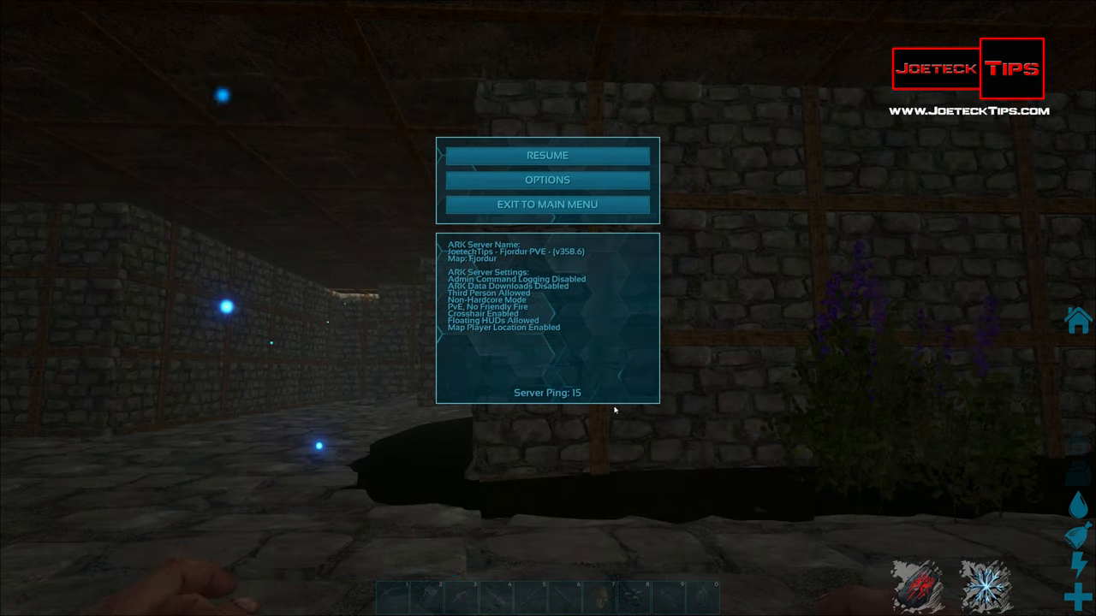
pyautogui.click(547, 155)
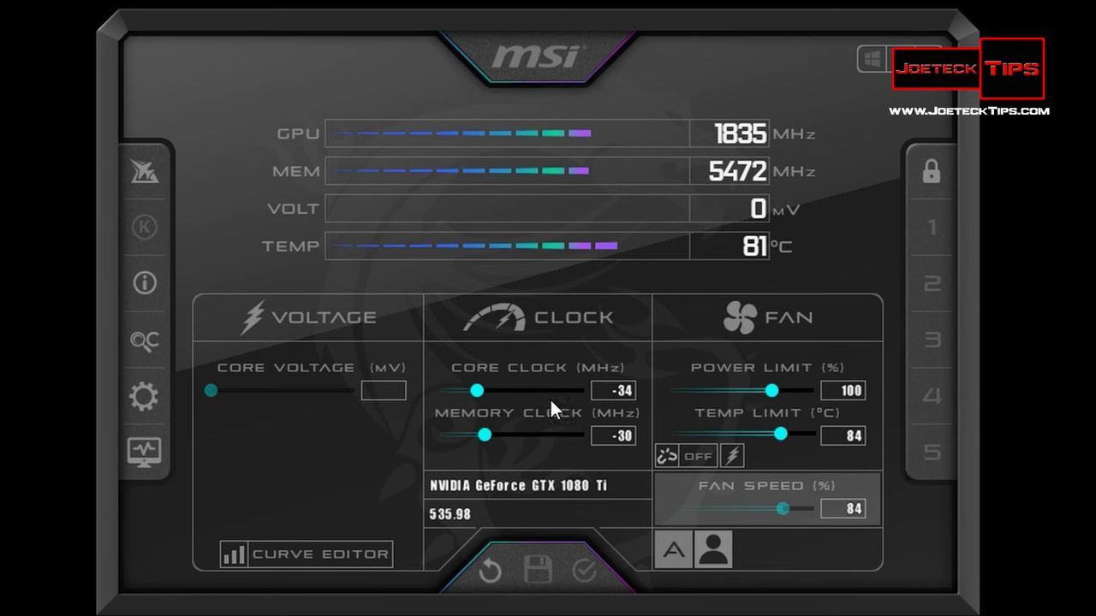
# Step: Return the core clock offset to +0 MHz after briefly raising it
pyautogui.moveTo(451, 390); pyautogui.dragTo(484, 390)
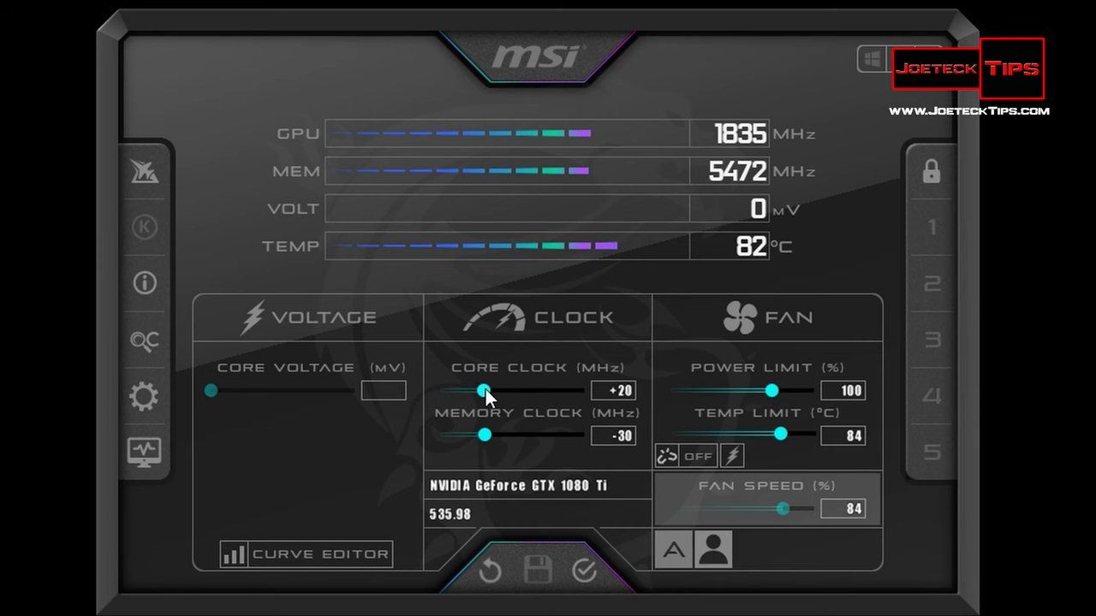
pyautogui.moveTo(481, 391); pyautogui.dragTo(488, 391)
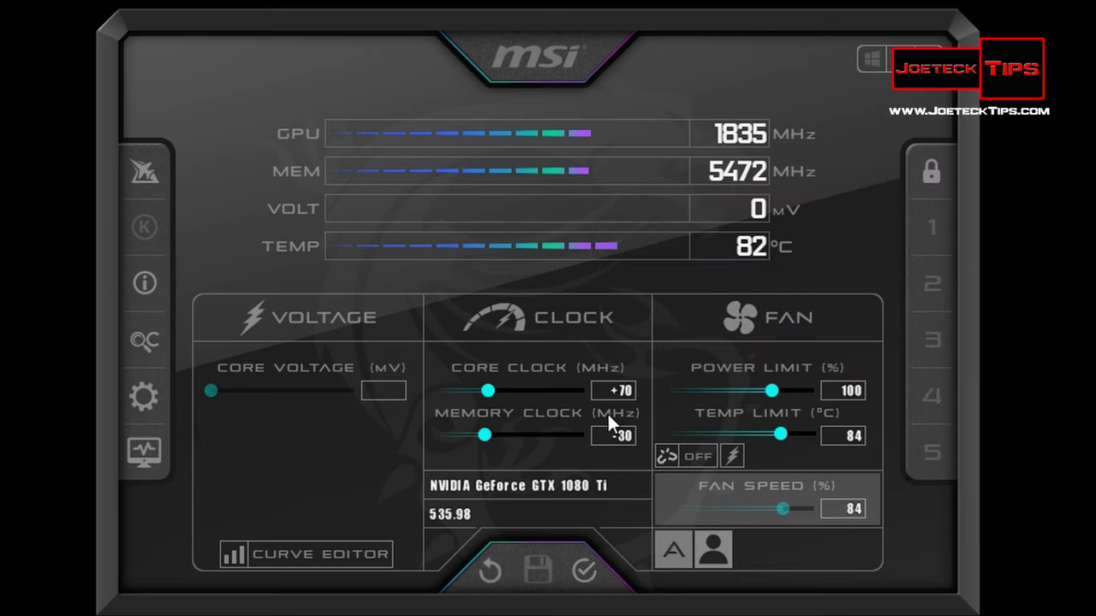
pyautogui.moveTo(488, 391); pyautogui.dragTo(463, 390)
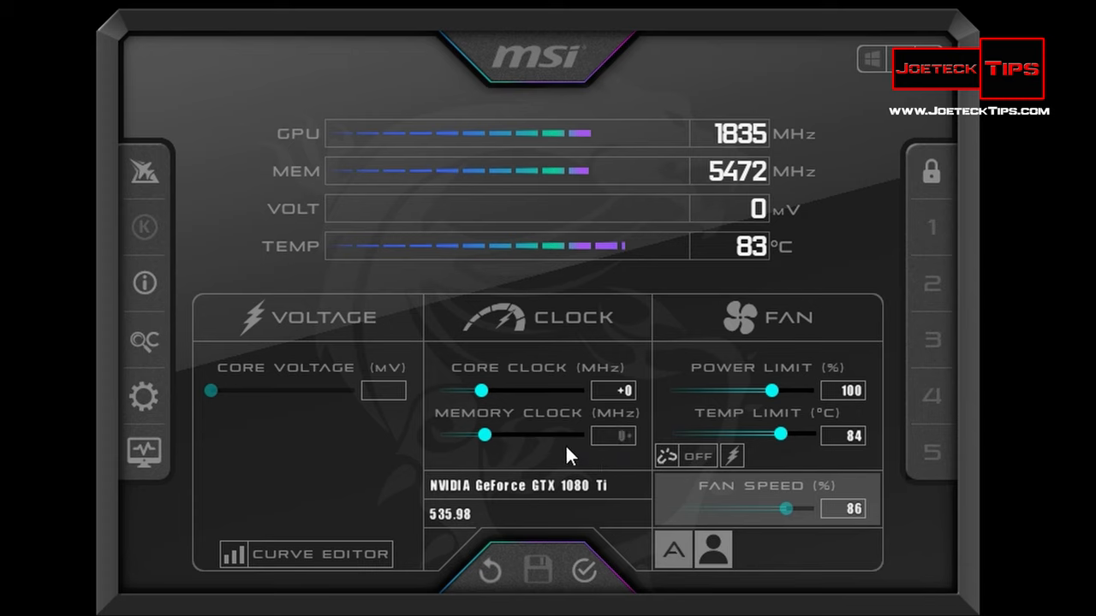
# Step: Try higher memory clock offsets, settling around +25 MHz
pyautogui.moveTo(487, 435); pyautogui.dragTo(544, 435)
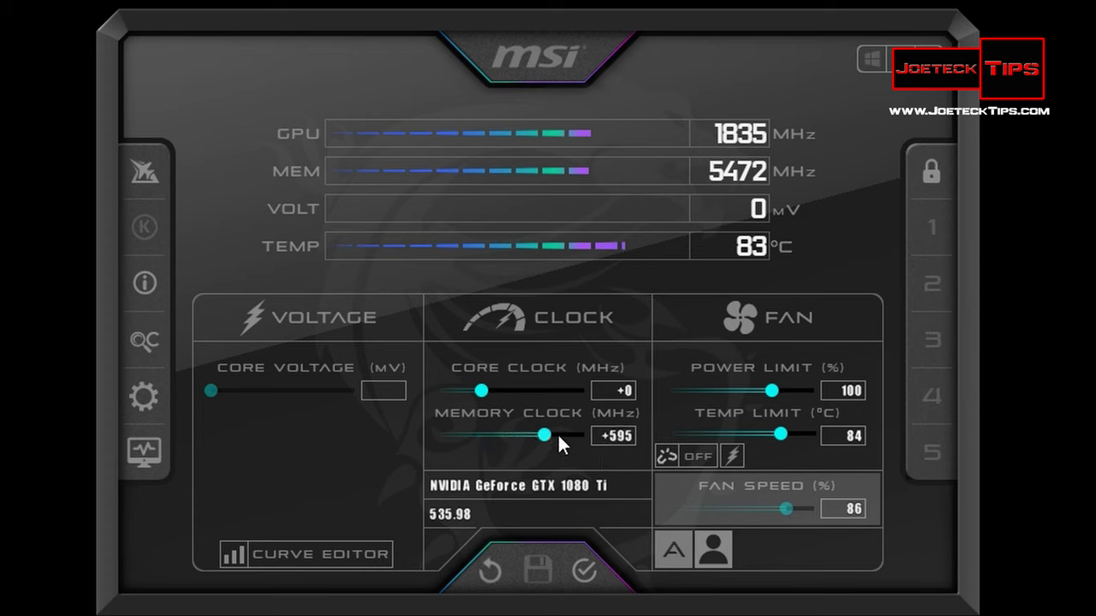
pyautogui.moveTo(542, 435); pyautogui.dragTo(488, 435)
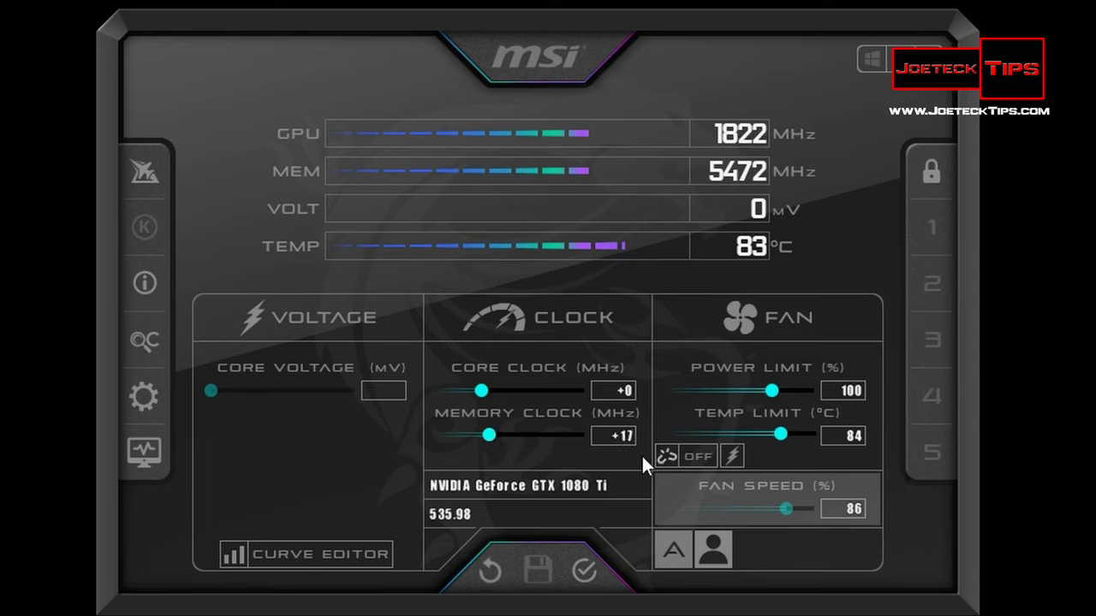
pyautogui.moveTo(490, 434); pyautogui.dragTo(505, 435)
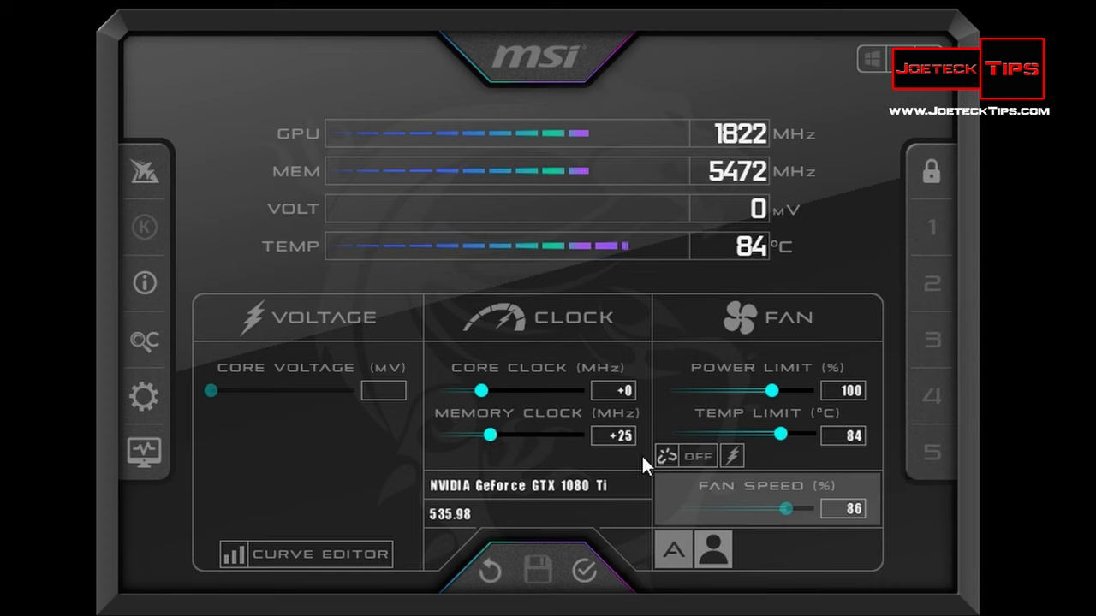
pyautogui.moveTo(505, 435); pyautogui.dragTo(489, 435)
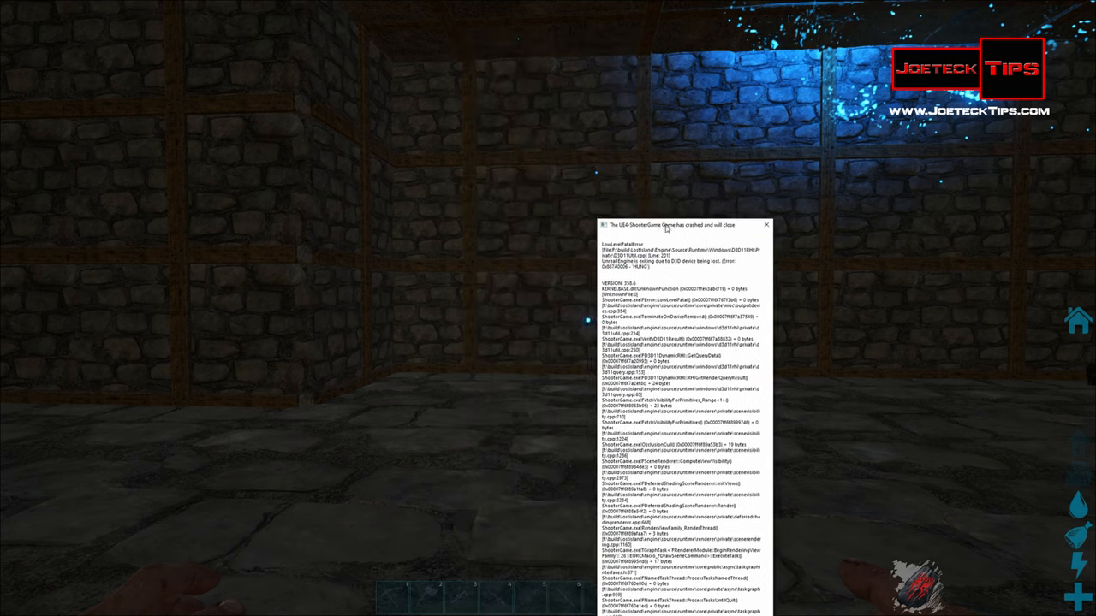
# Step: Move the UE4 crash report into view and close it with OK
pyautogui.moveTo(681, 225); pyautogui.dragTo(552, 28)
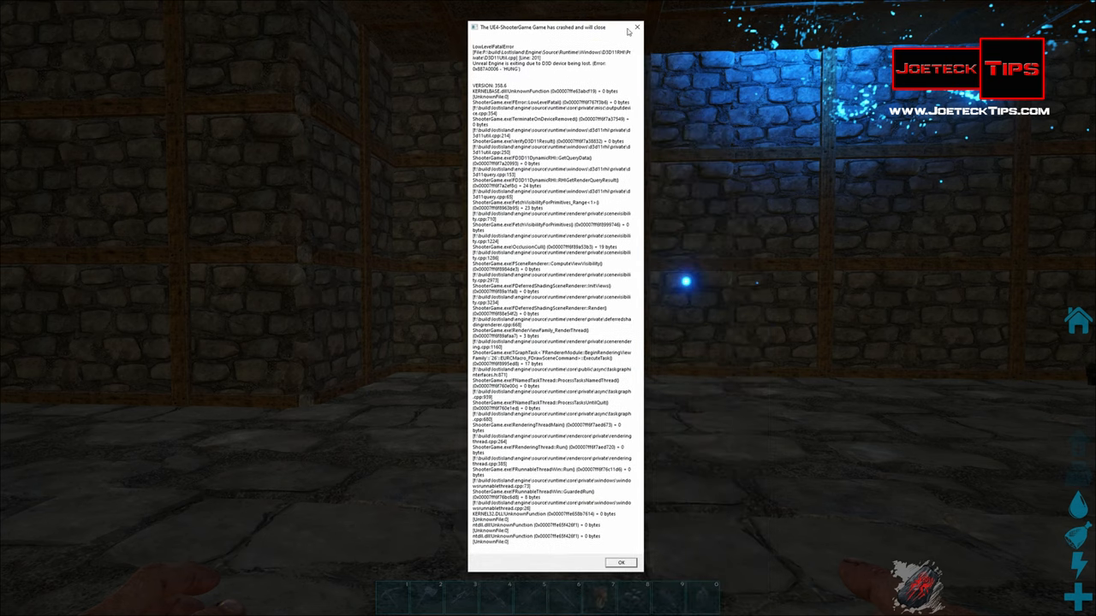
pyautogui.click(620, 563)
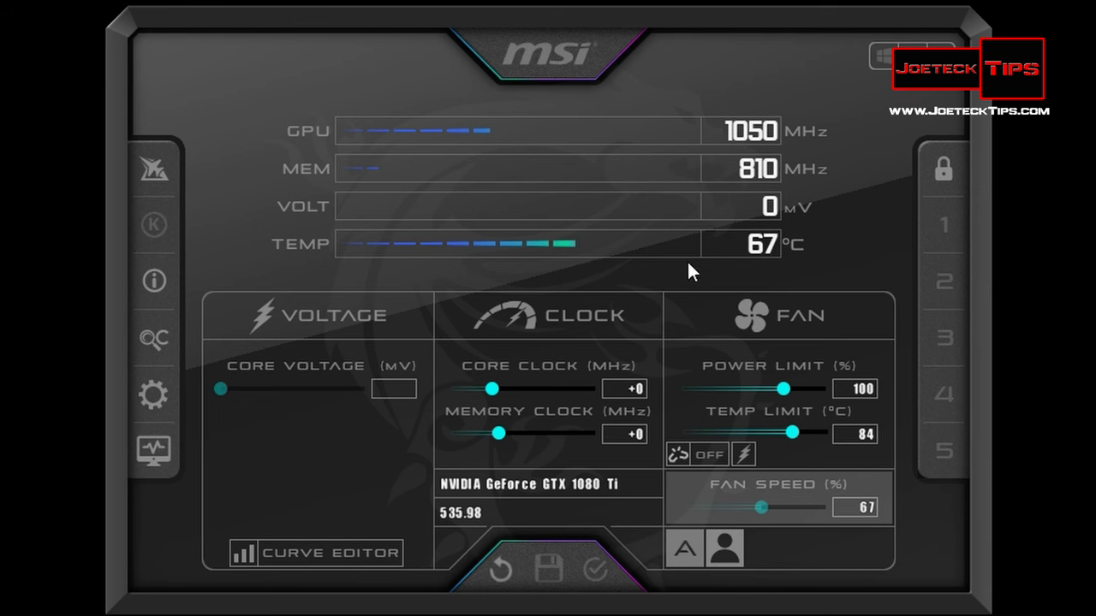
pyautogui.moveTo(490, 390)
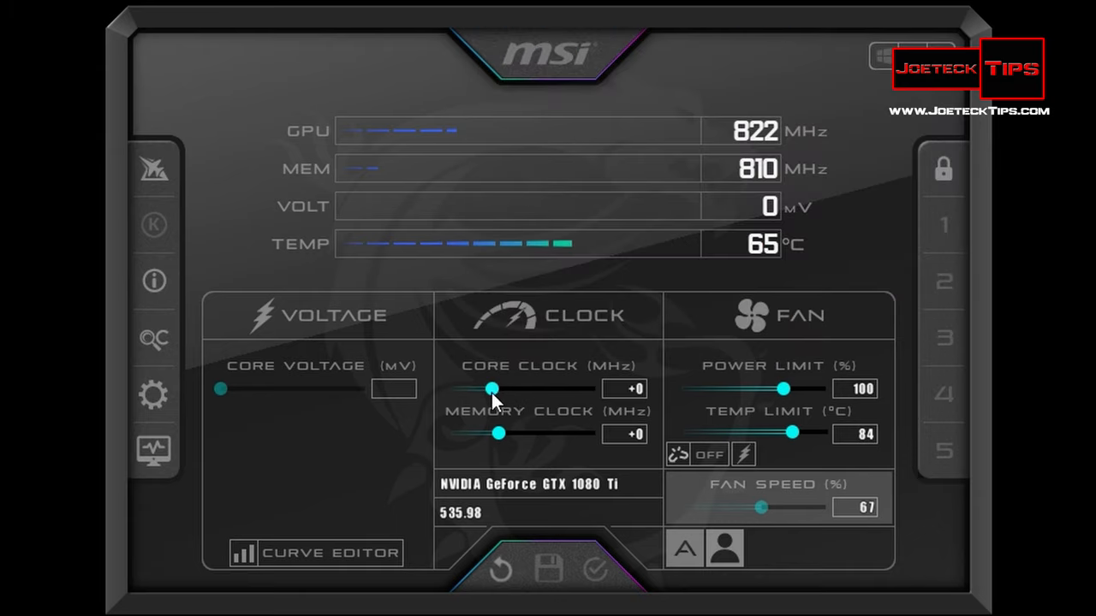
# Step: Lower the core clock offset to -30 MHz, keeping memory clock at +0
pyautogui.moveTo(490, 389); pyautogui.dragTo(488, 389)
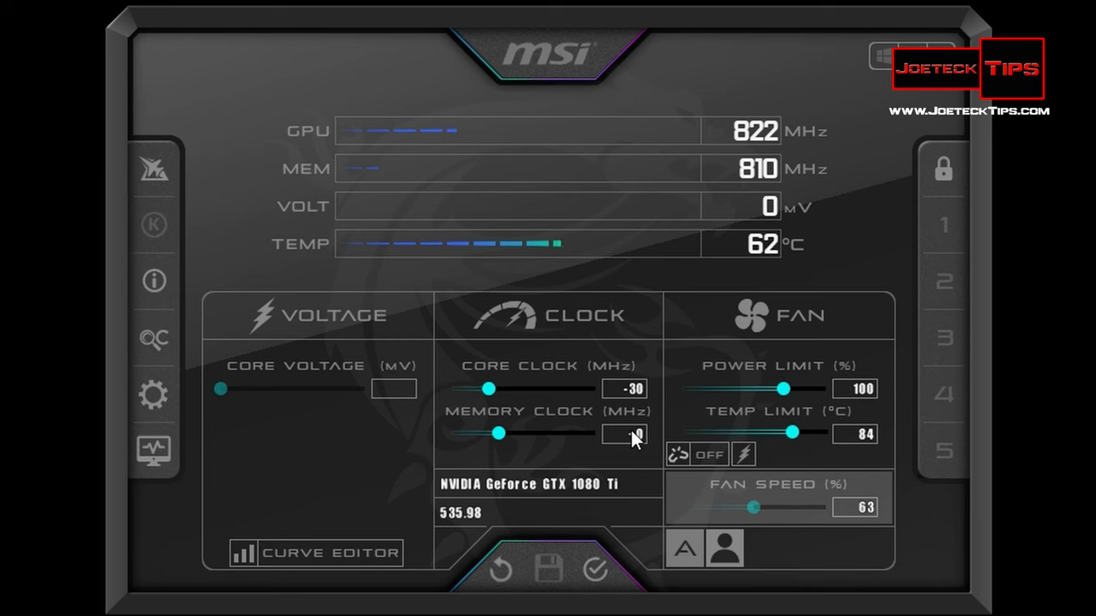
pyautogui.moveTo(625, 434)
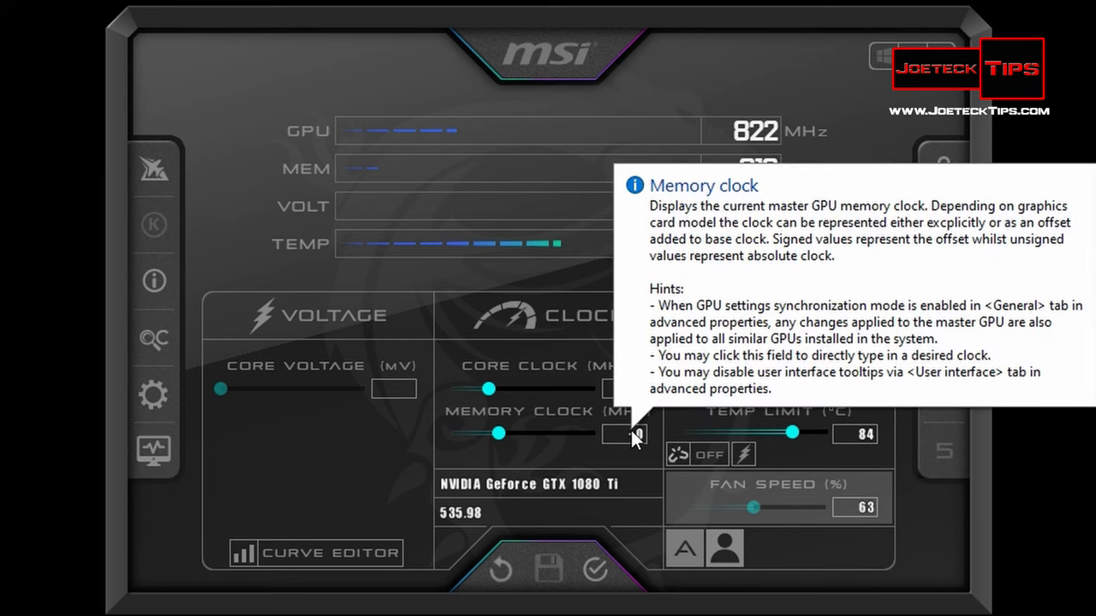
pyautogui.moveTo(531, 548)
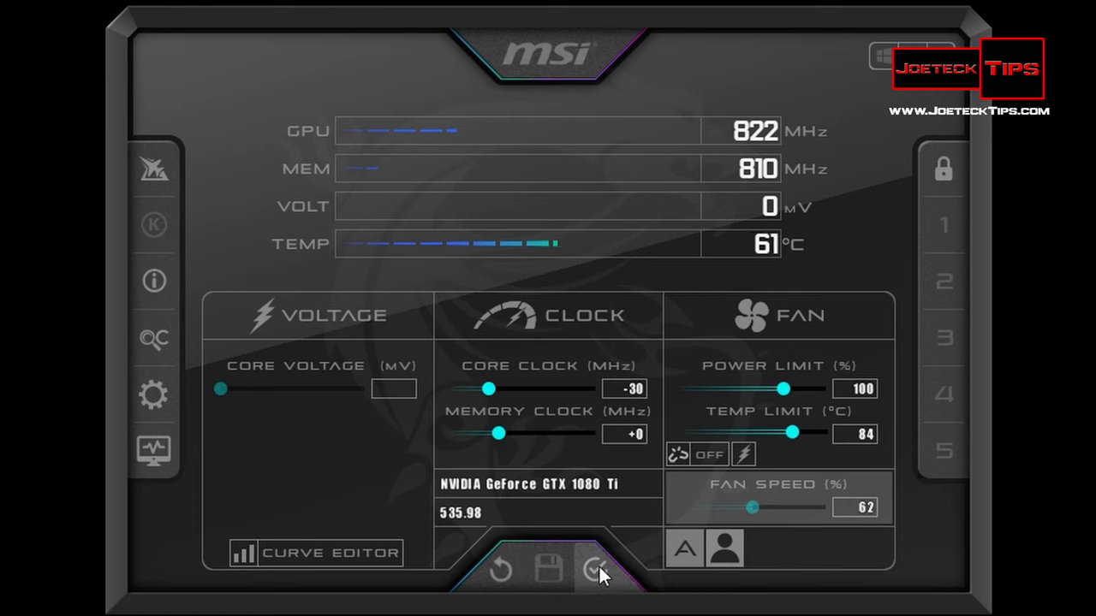
pyautogui.moveTo(599, 574)
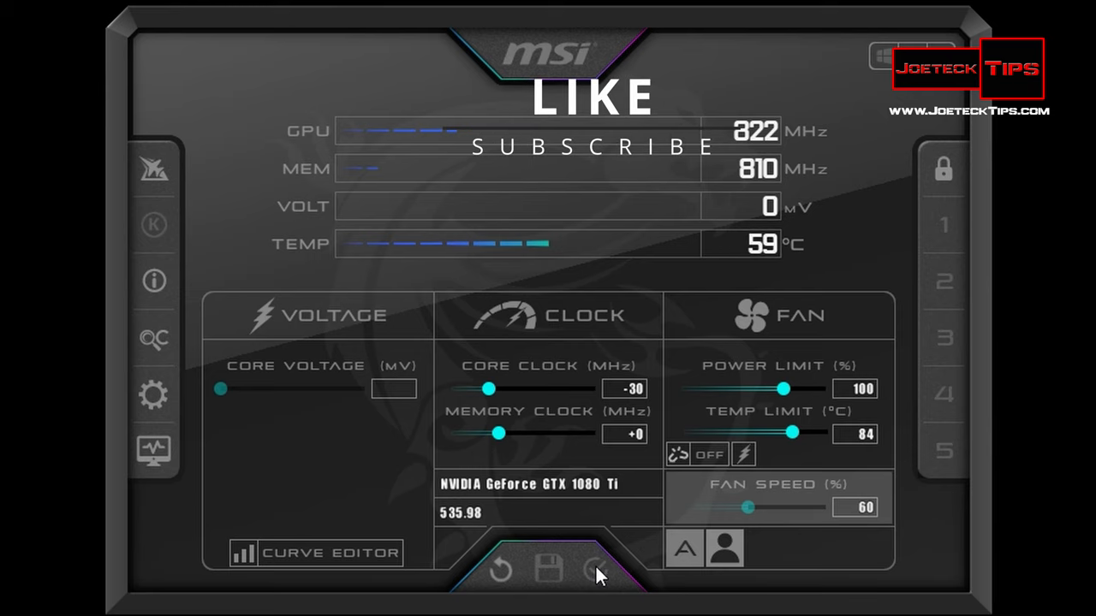
# Step: Slide the Temp Limit from 84 up to 87 °C
pyautogui.moveTo(752, 507); pyautogui.dragTo(702, 507)
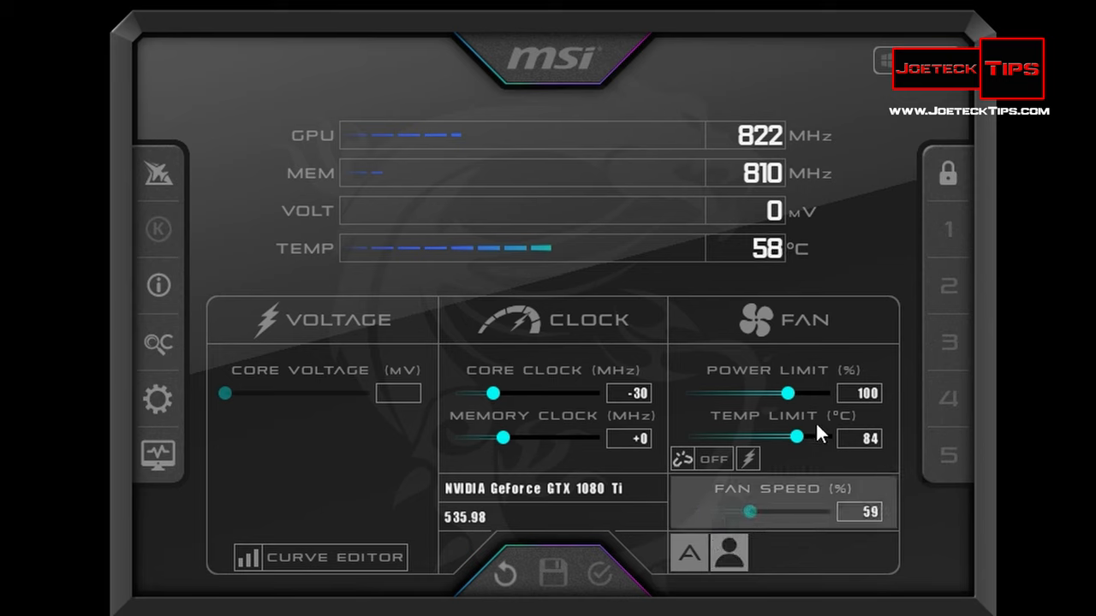
pyautogui.moveTo(796, 437); pyautogui.dragTo(809, 438)
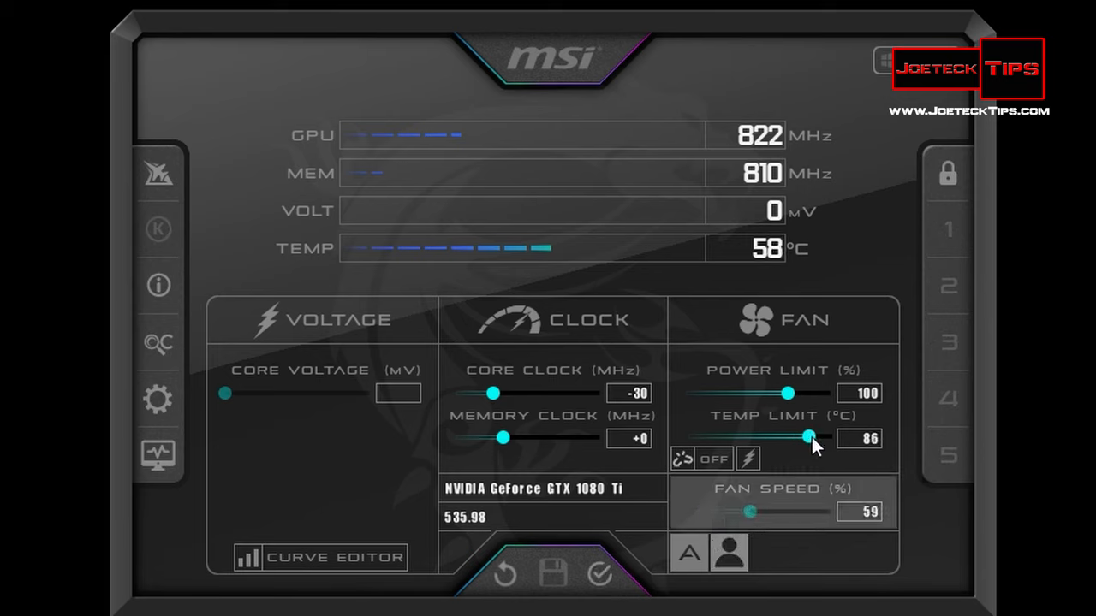
pyautogui.moveTo(812, 437); pyautogui.dragTo(818, 438)
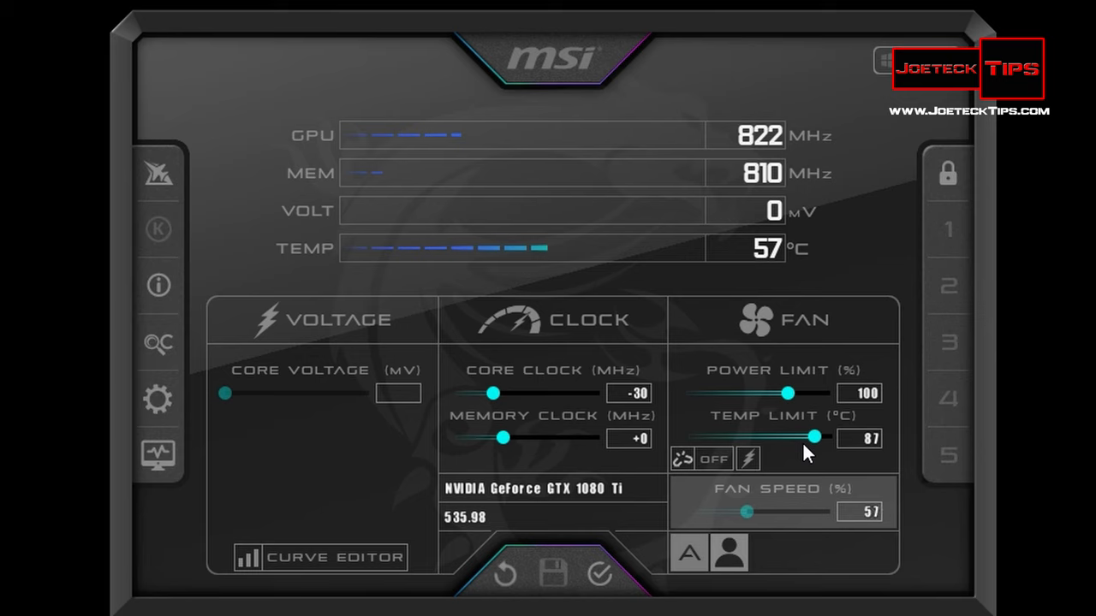
pyautogui.moveTo(730, 407)
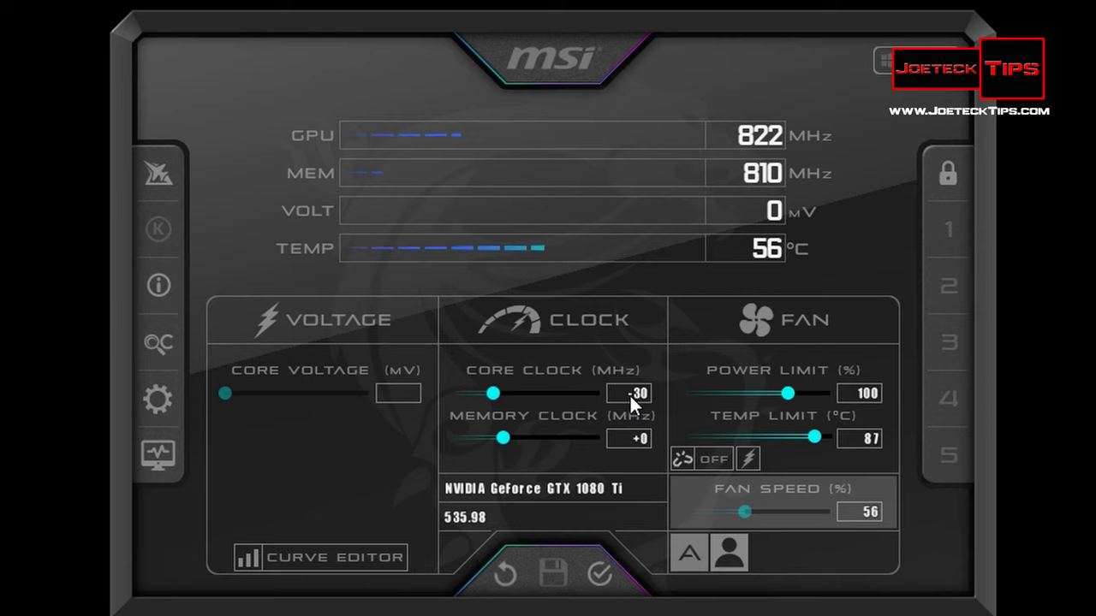
pyautogui.moveTo(629, 393)
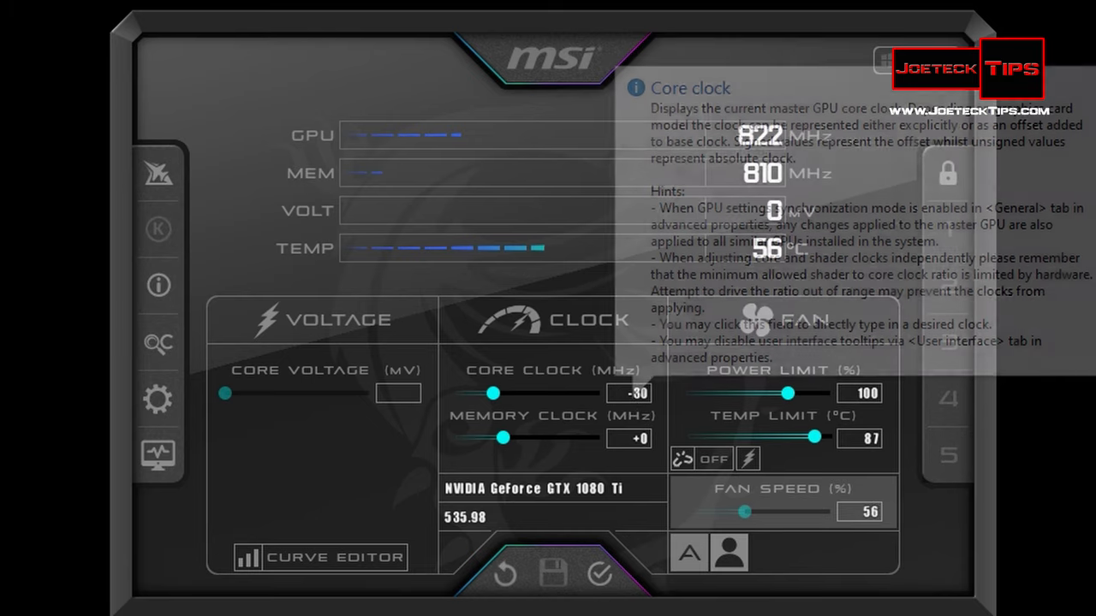